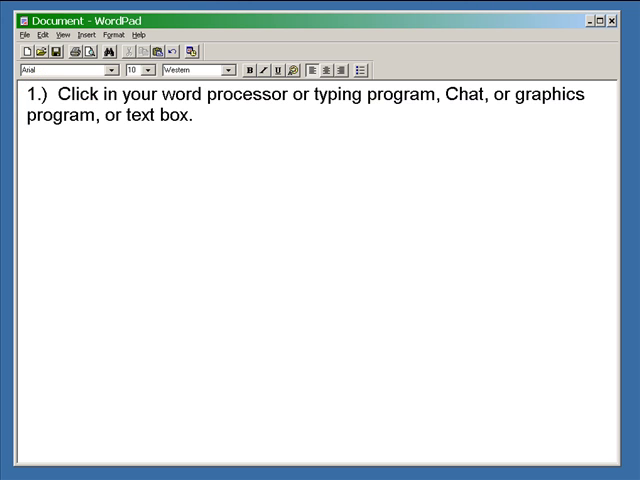
Step: Add steps 2 and 3 after step 1: turn on Number Lock, insert the cursor where you want the character
click(46, 160)
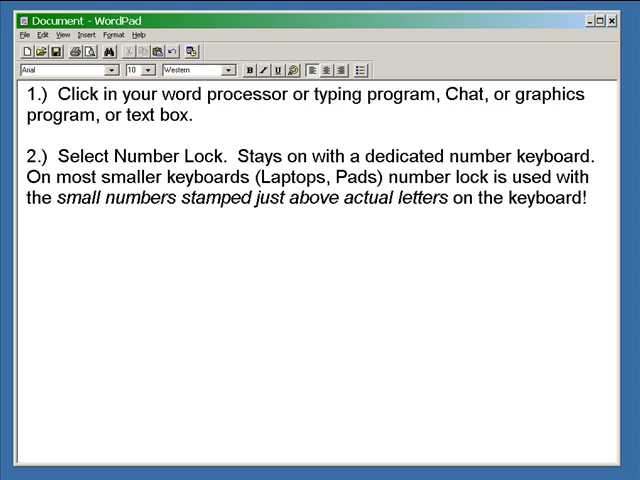
text(3.)  Insert the cursor where you want the character.)
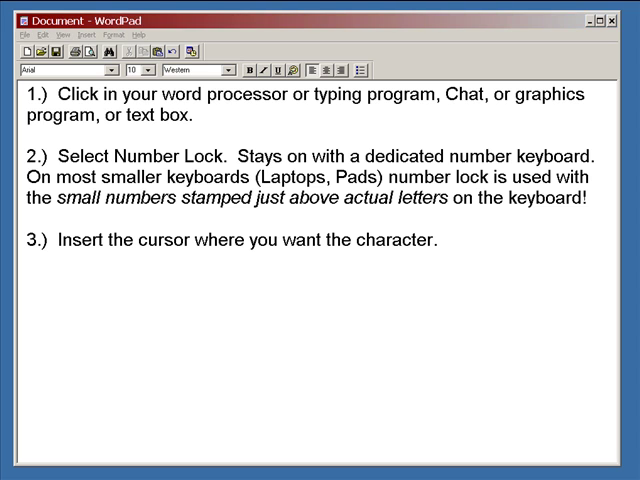
Step: Add step 4: "Hold down the ALT key while pressing the numbers one at a time."
text(4.)  Hold down the ALT key while pressing the numbers one at a time.)
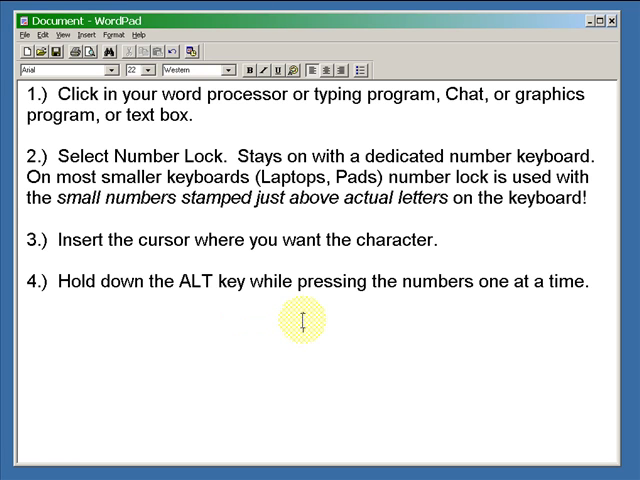
mouse_move(212, 322)
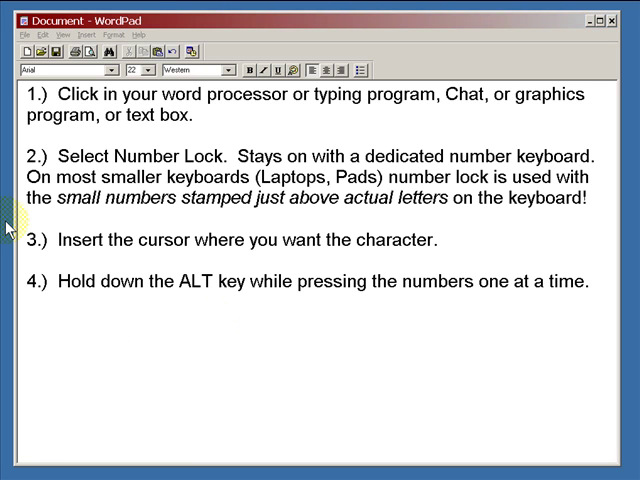
mouse_move(248, 312)
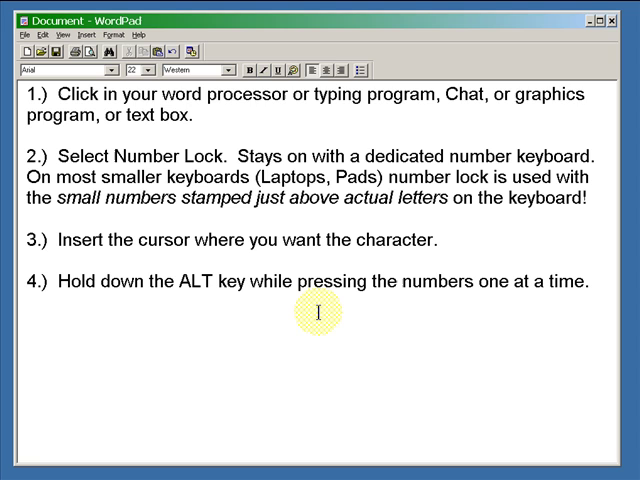
Step: Enter the example code 0235 below the list and insert the character ë beneath it via ALT+0235
text(0)
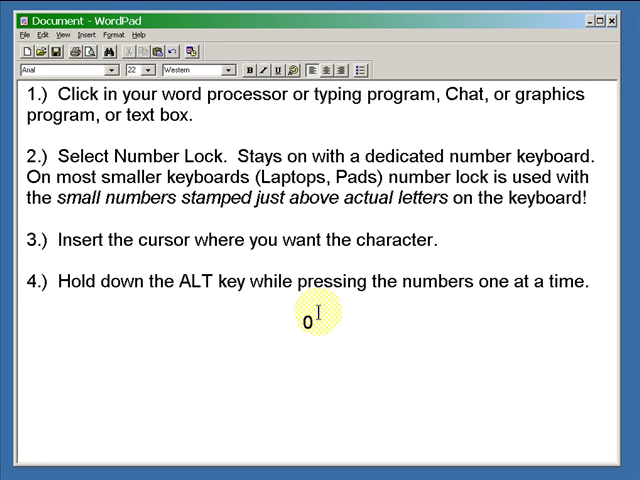
text(23)
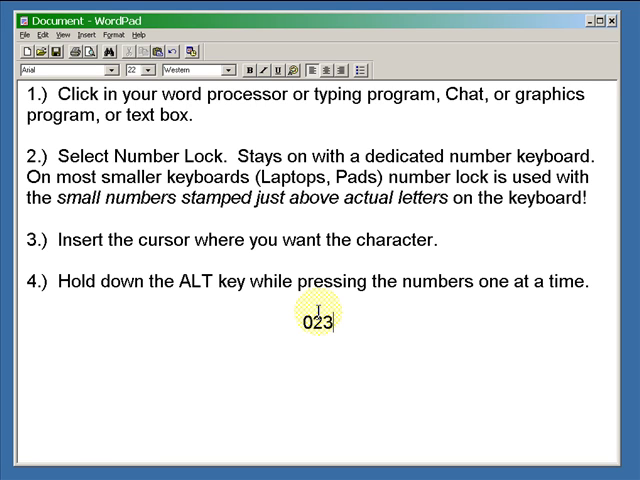
text(5)
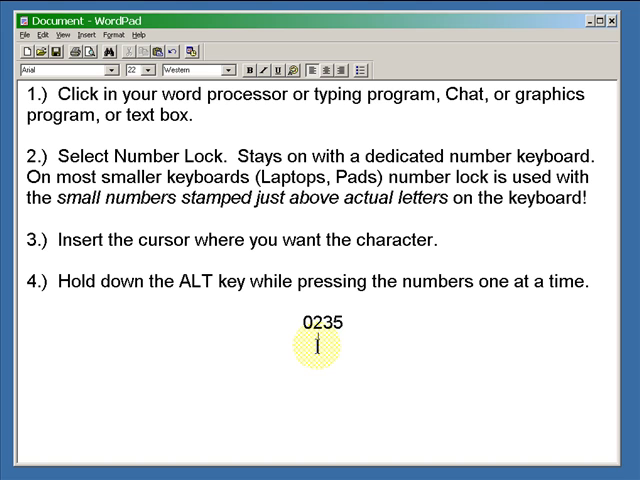
text(ë)
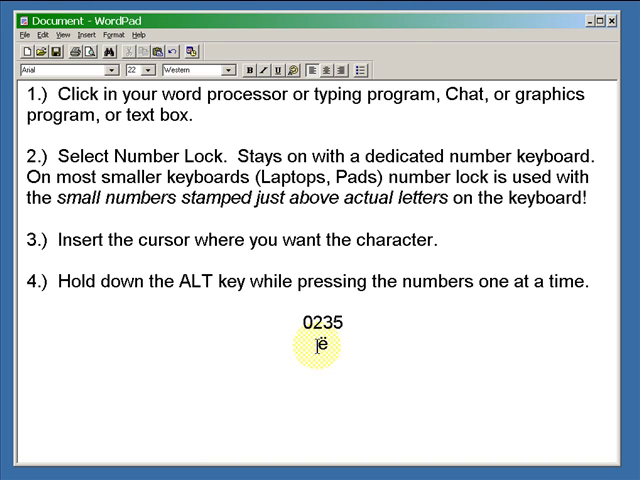